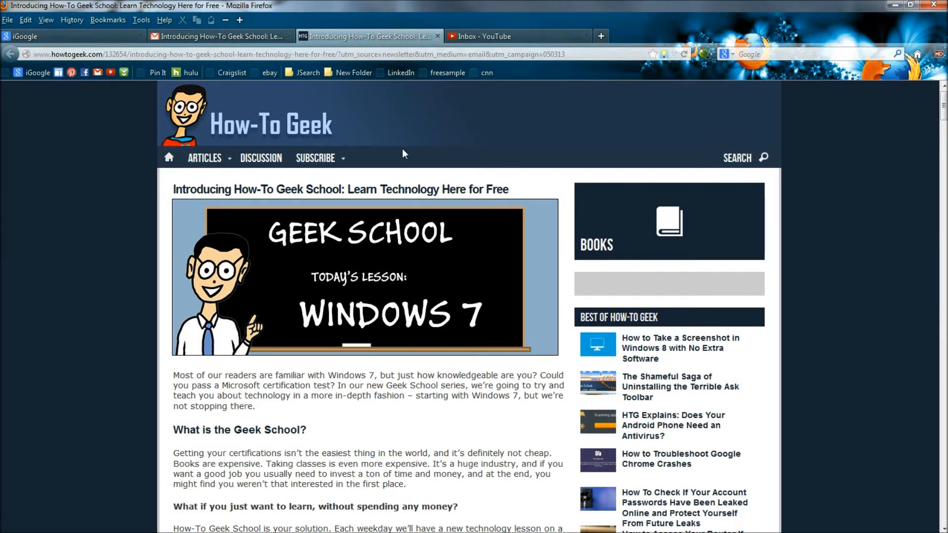
Scroll down the Geek School article until the Upcoming Geek School Courses heading nears the top
scroll("down", 3)
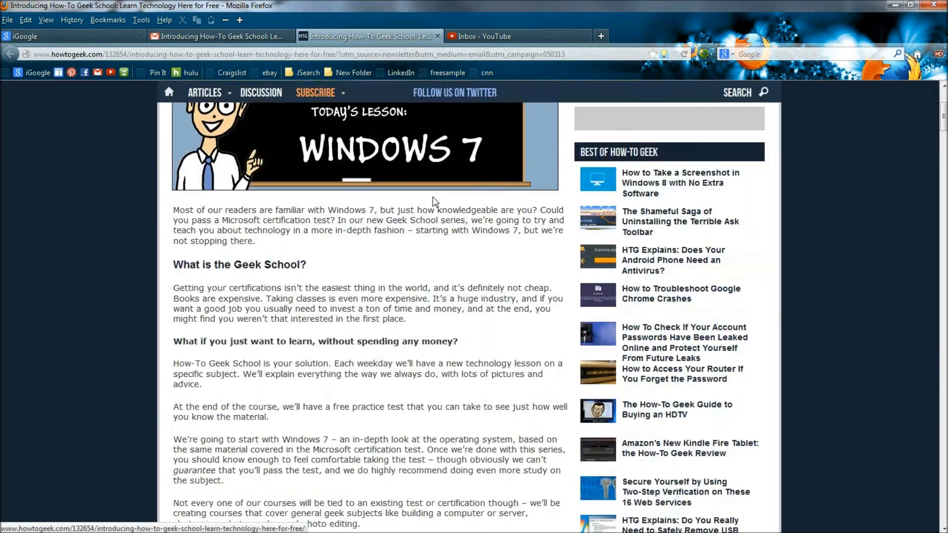
scroll("down", 3)
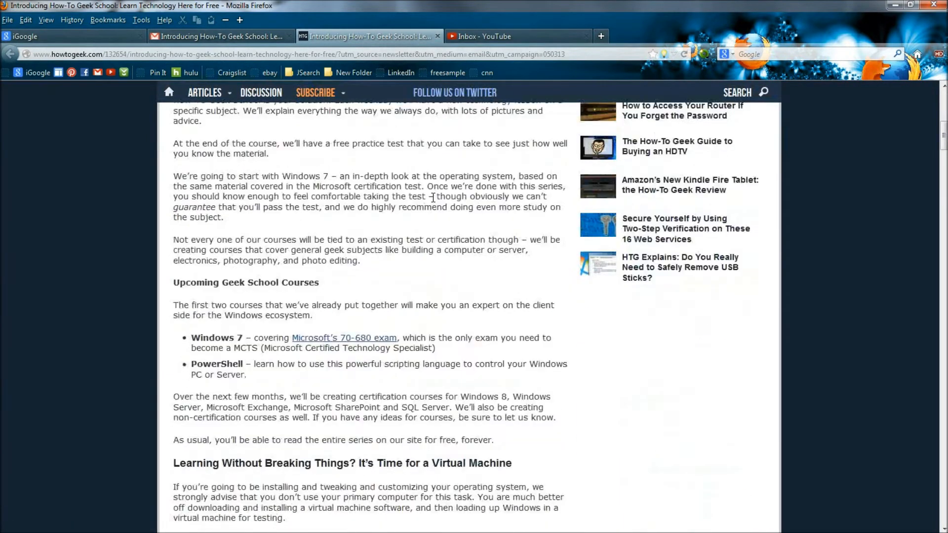
scroll("down", 3)
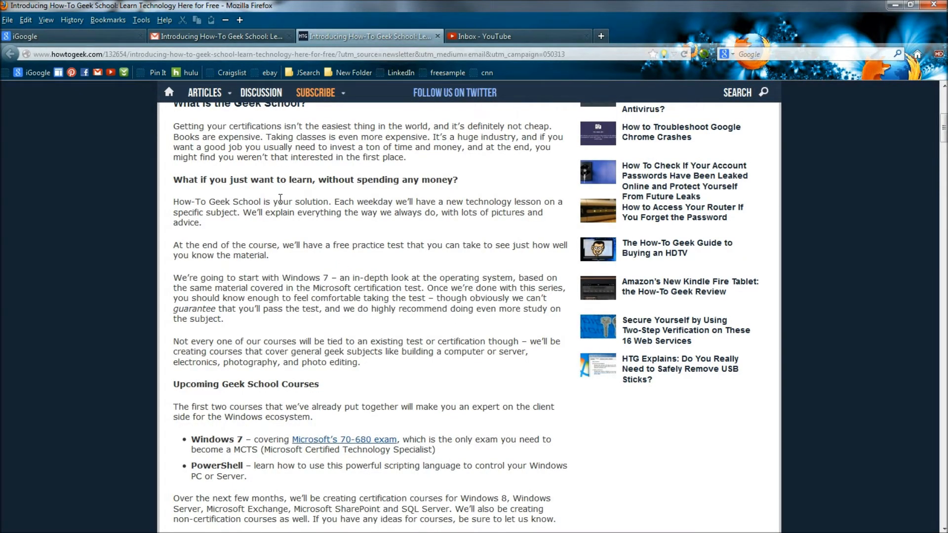
scroll("down", 3)
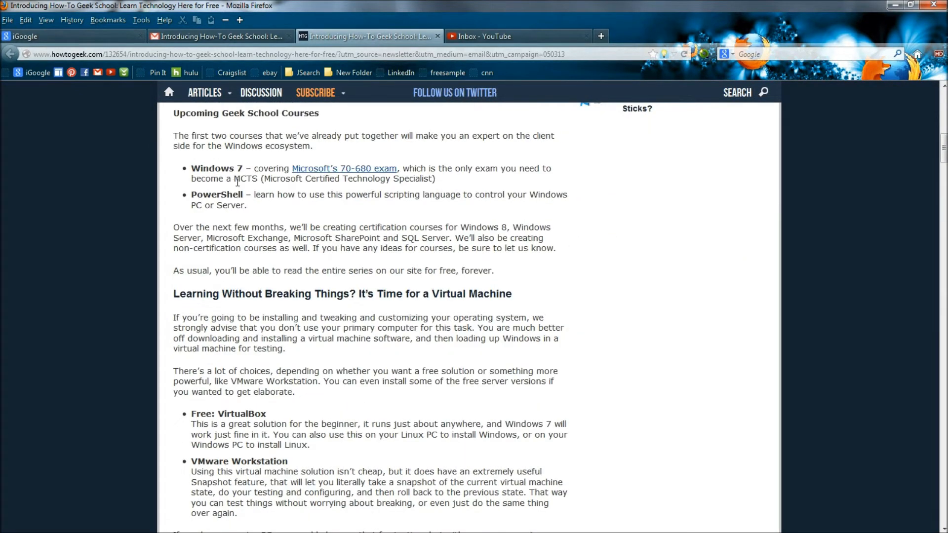
Scroll past the What Does the Exam Cover? list to the Installing Windows 7 heading
scroll("down", 3)
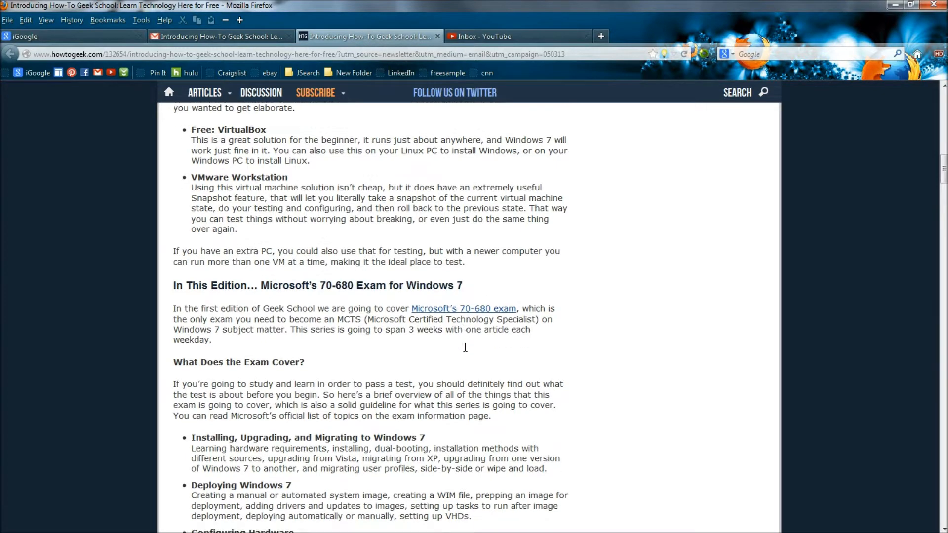
scroll("down", 3)
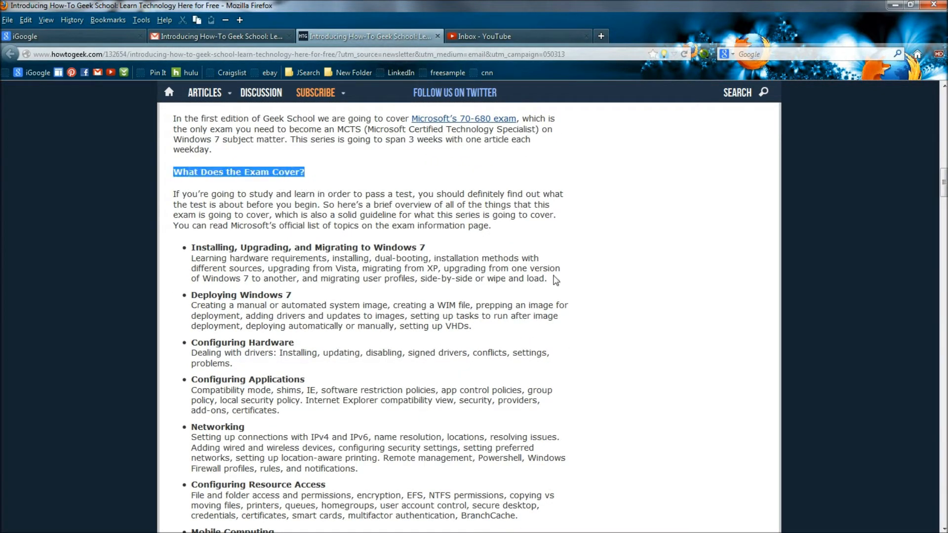
scroll("down", 3)
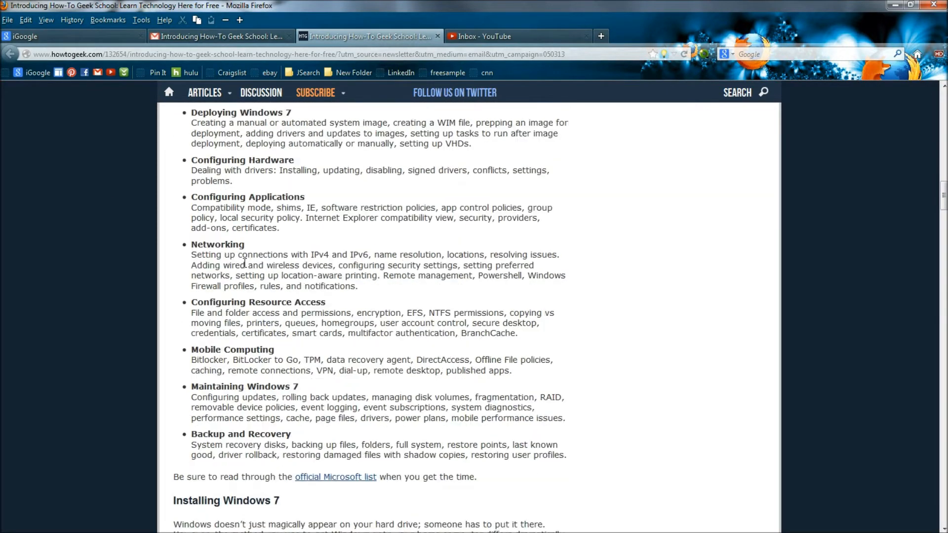
scroll("down", 3)
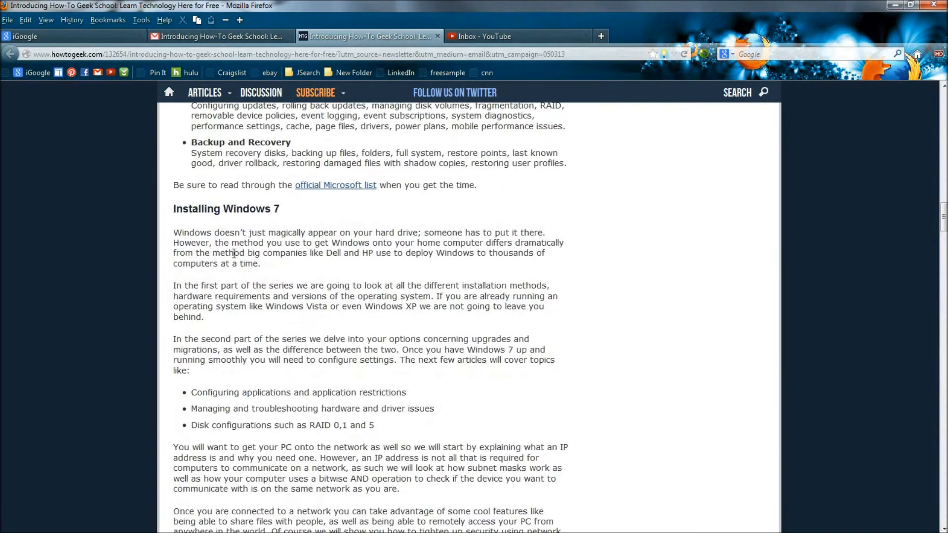
Scroll through the hardware requirements and USB install steps to the Continue Reading link and comments
scroll("down", 3)
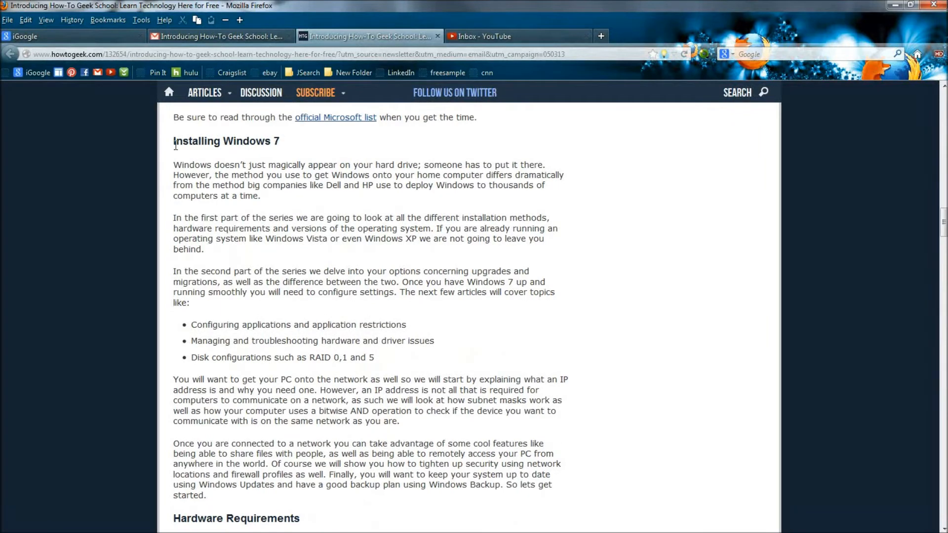
scroll("down", 3)
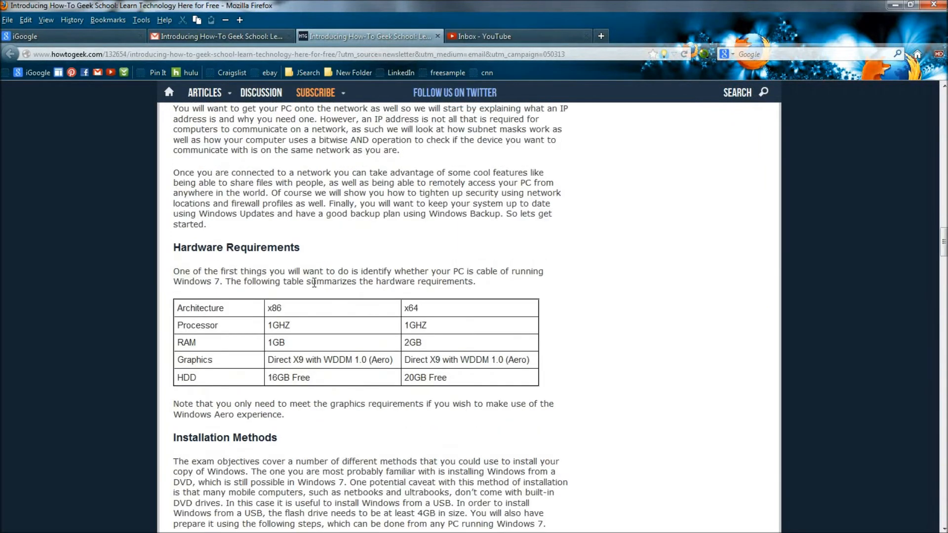
scroll("down", 3)
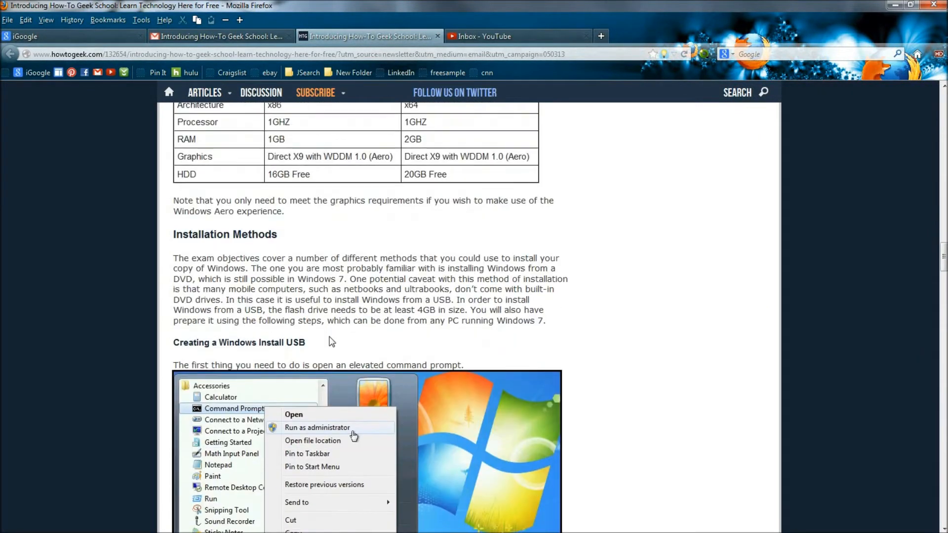
scroll("down", 3)
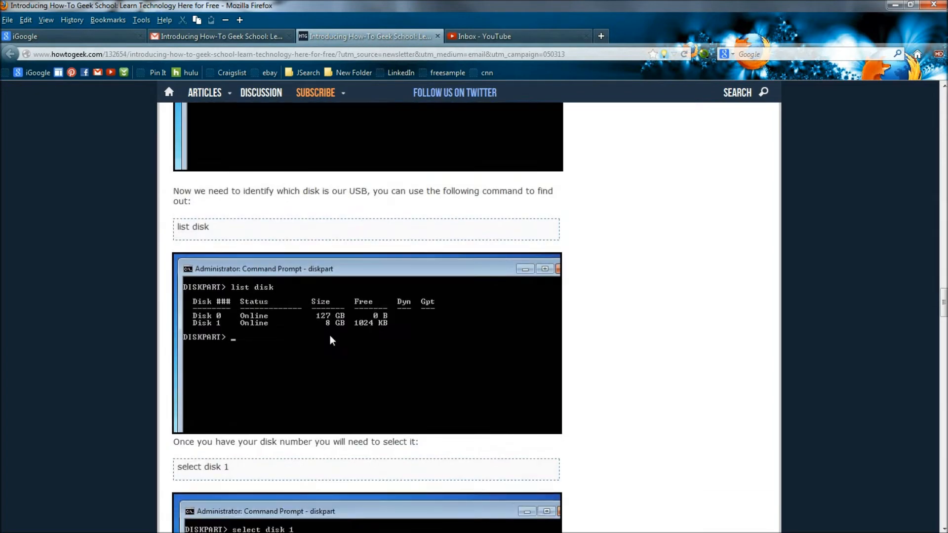
scroll("down", 3)
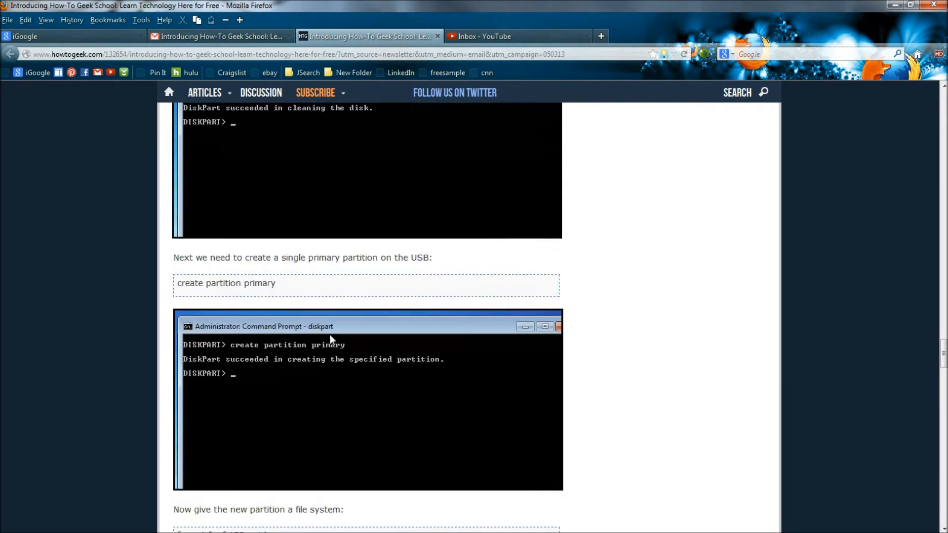
scroll("down", 3)
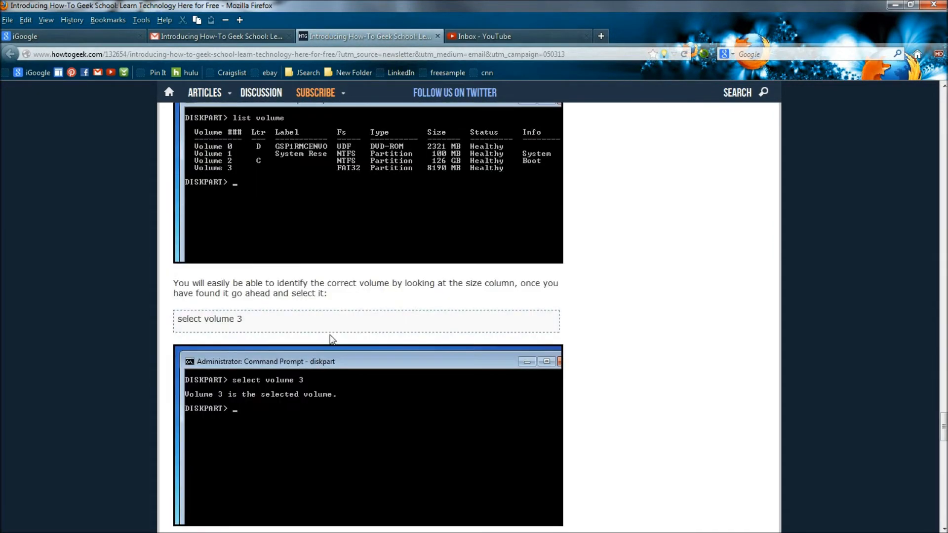
scroll("down", 3)
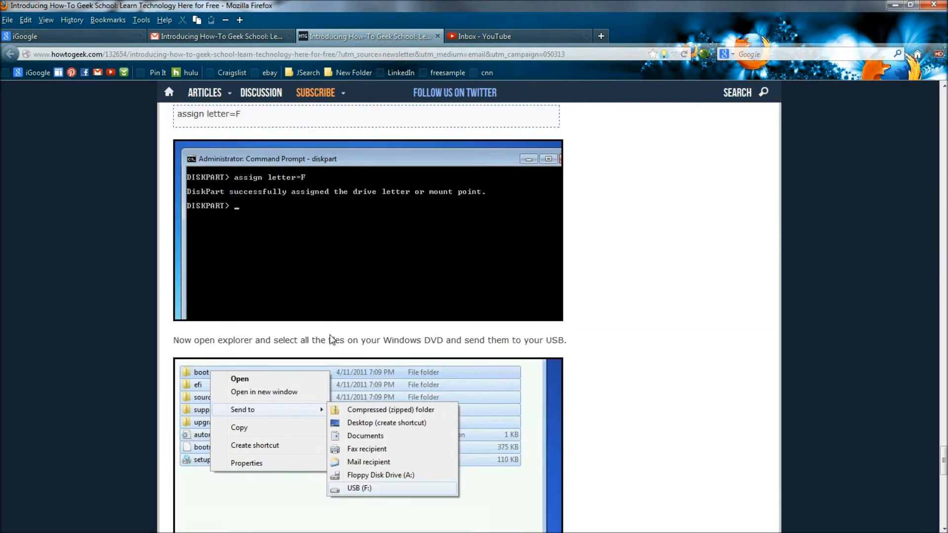
scroll("down", 3)
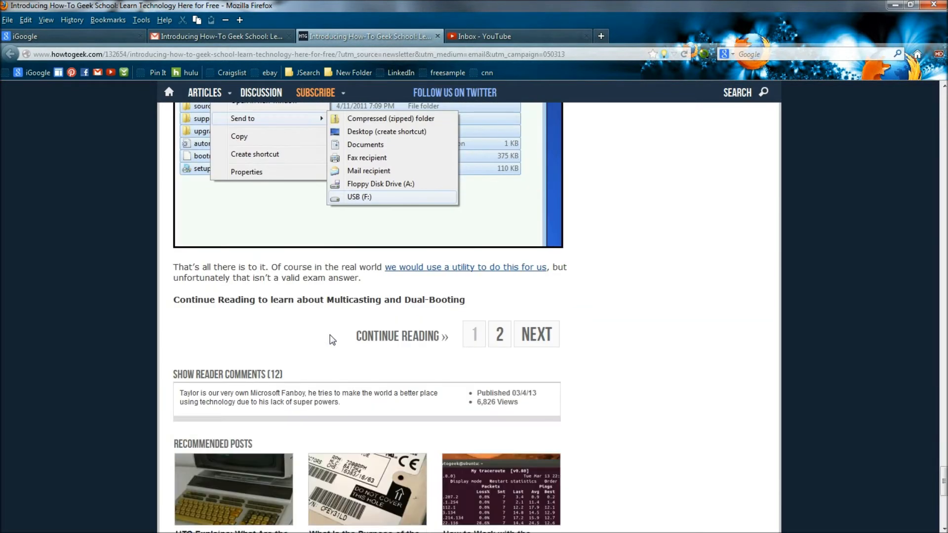
scroll("down", 3)
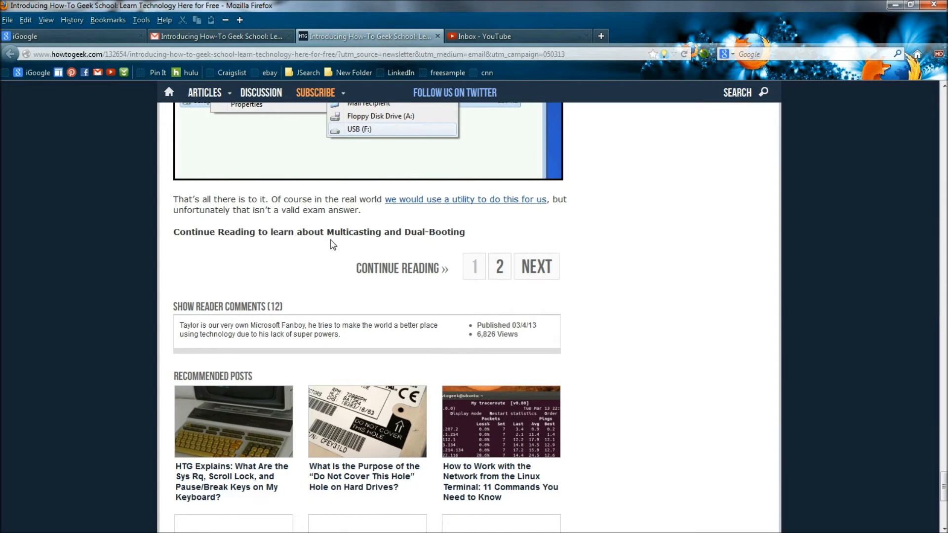
mouse_move(454, 248)
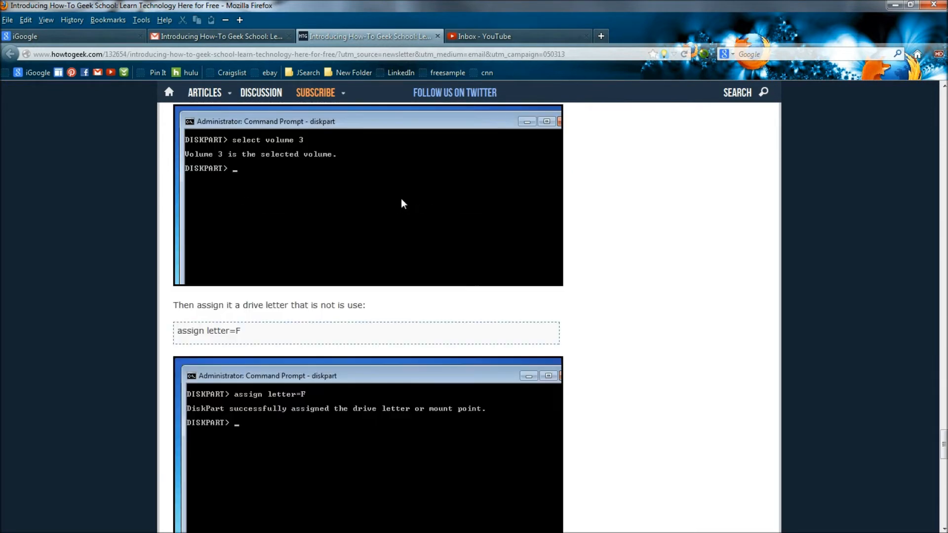
Scroll back to the article top and drag-select the 'Introducing Geek School' title text
scroll("down", 3)
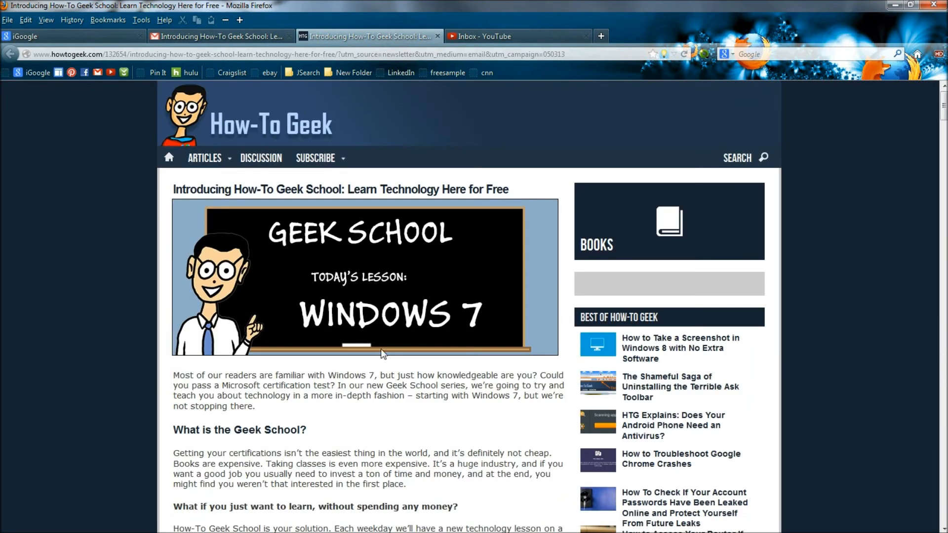
mouse_move(191, 445)
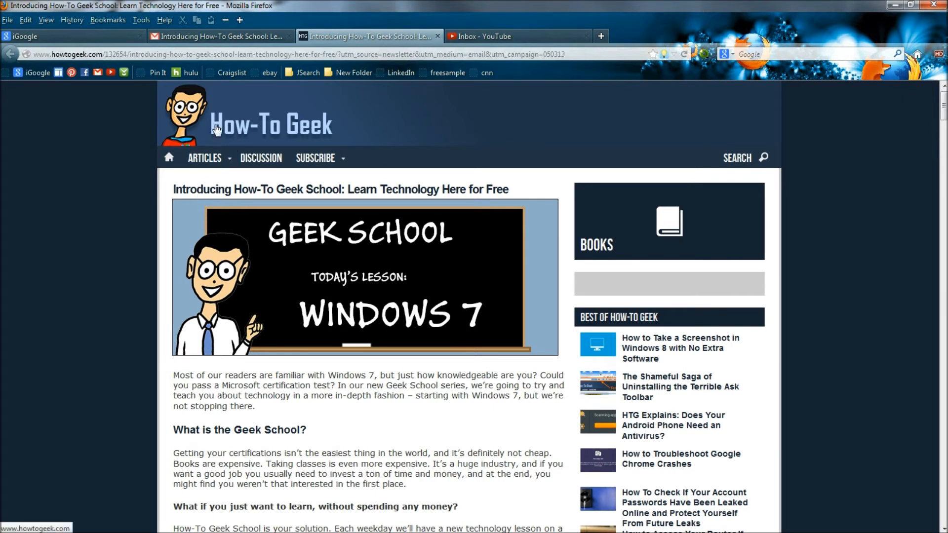
mouse_move(213, 128)
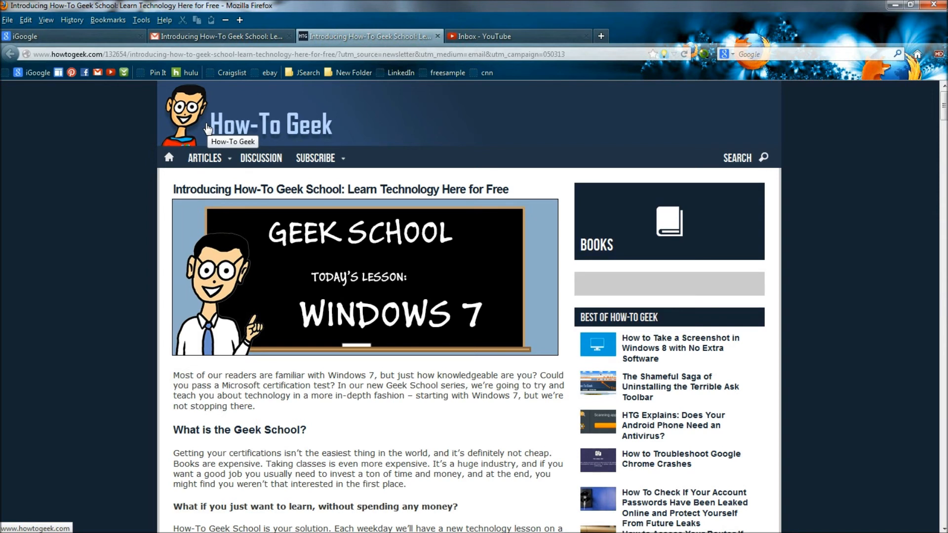
mouse_move(527, 142)
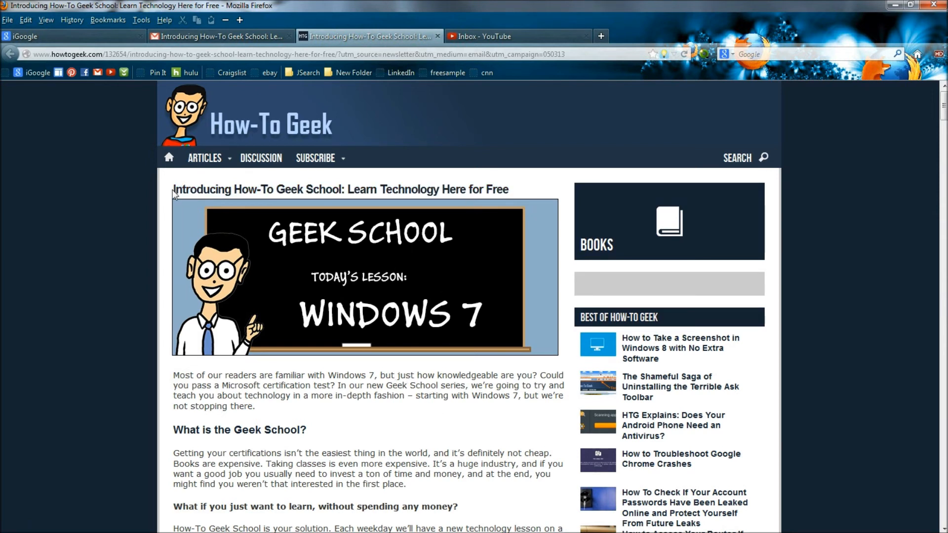
left_click_drag(173, 189, 509, 190)
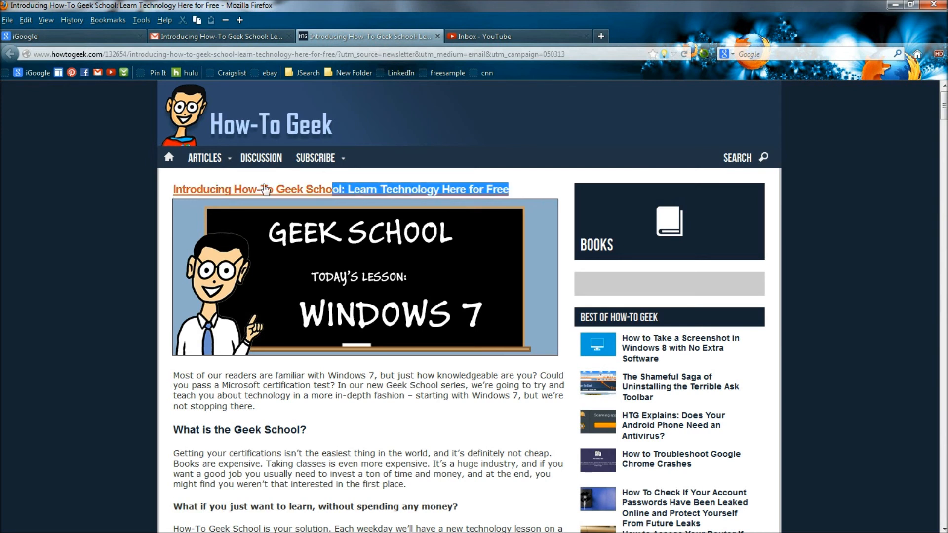